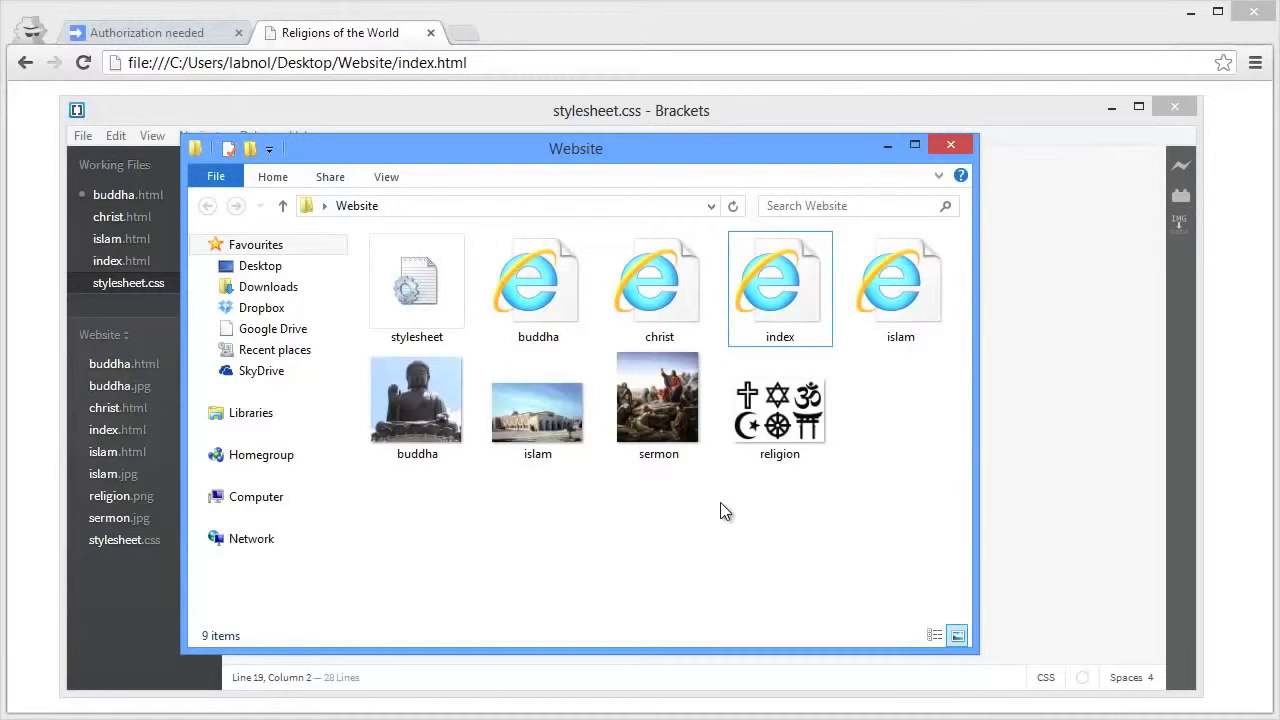
{"action": "mouse_move", "coordinate": [681, 521]}
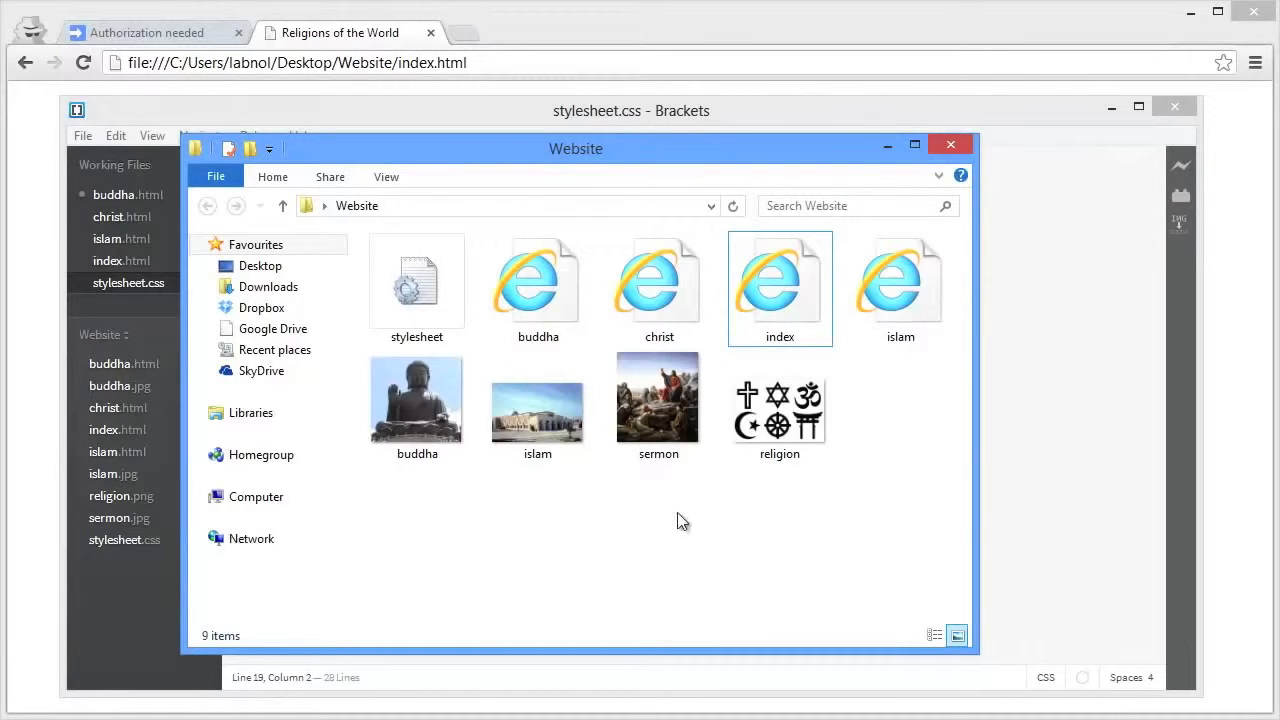
{"action": "mouse_move", "coordinate": [686, 503]}
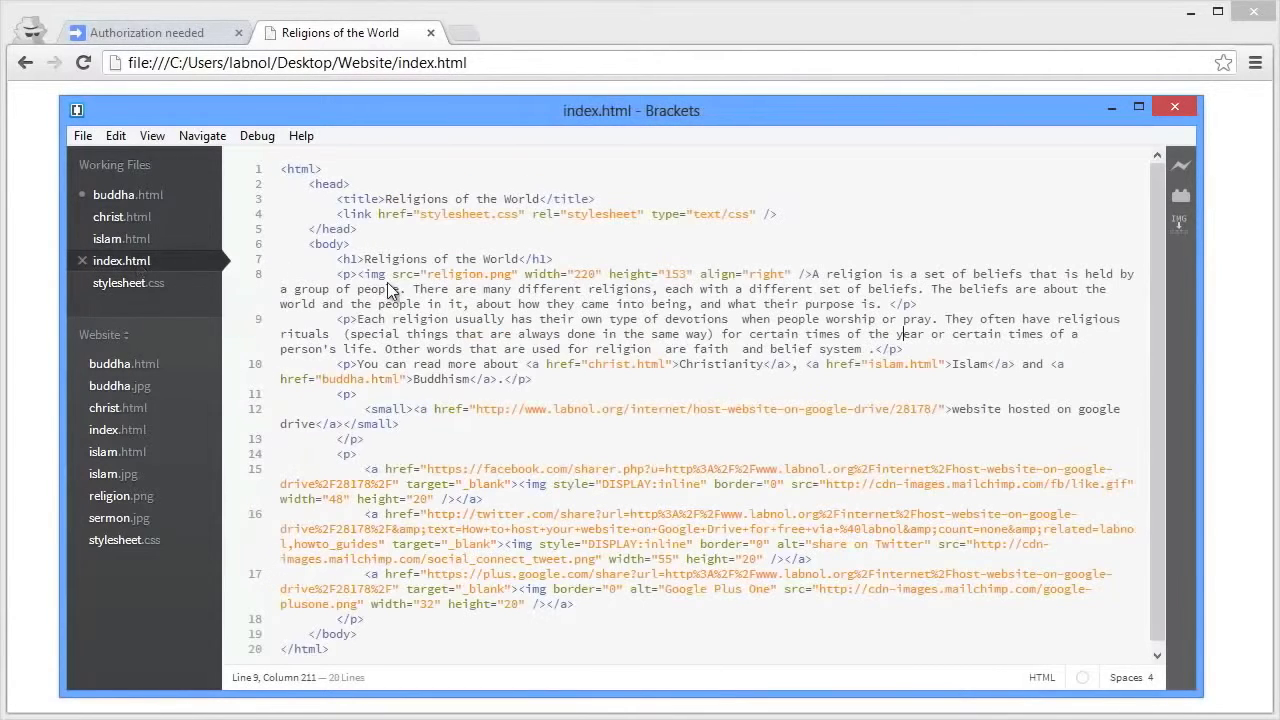
View the source of islam.html, christ.html and stylesheet.css in Brackets
{"action": "left_click", "coordinate": [121, 238]}
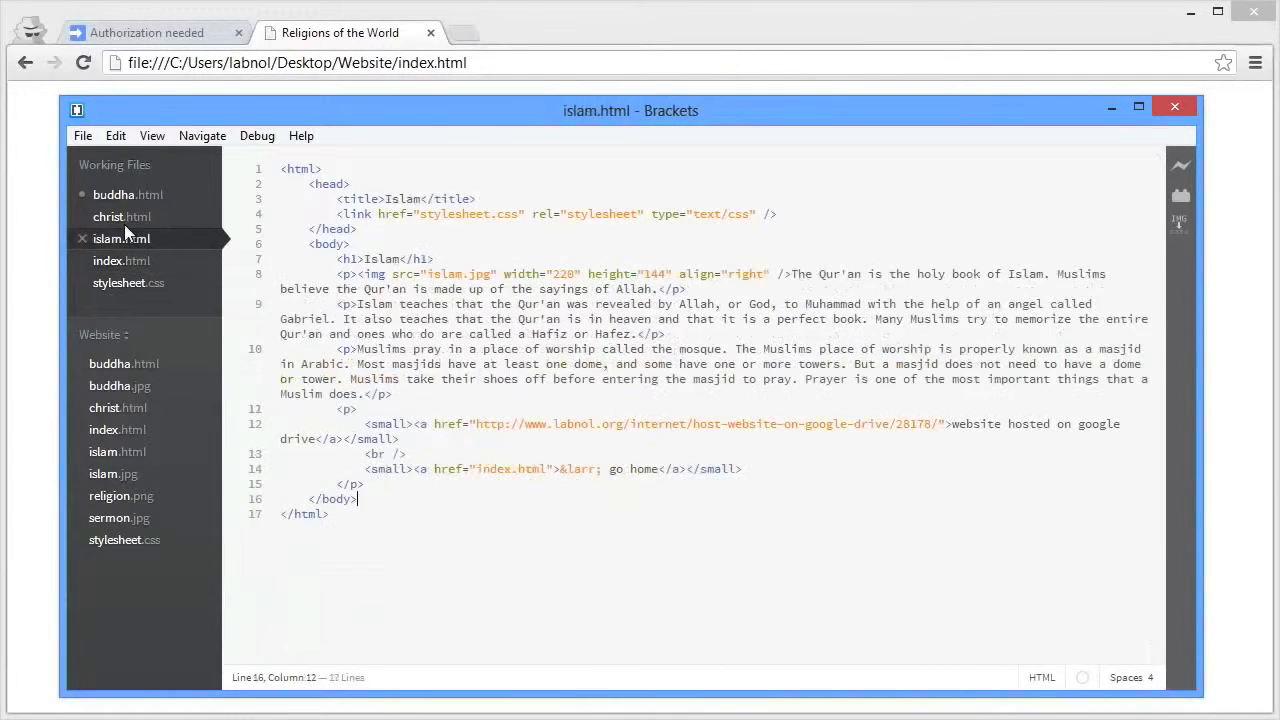
{"action": "left_click", "coordinate": [122, 216]}
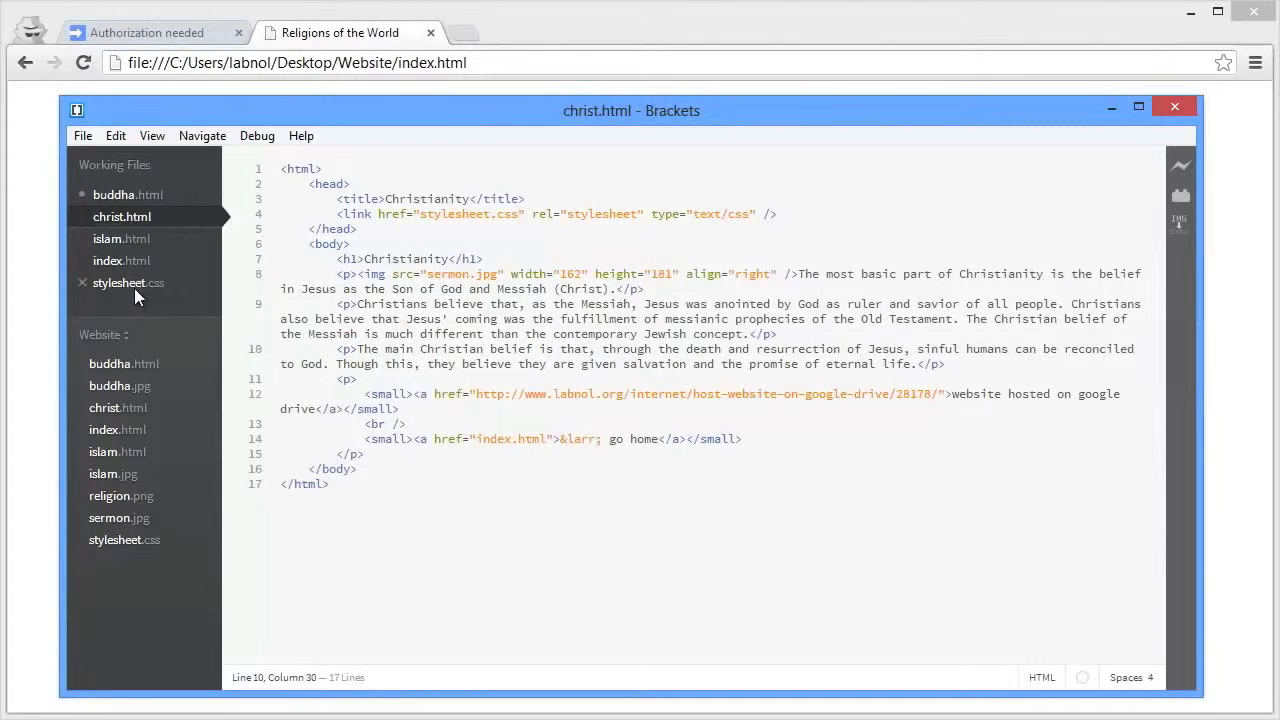
{"action": "left_click", "coordinate": [128, 282]}
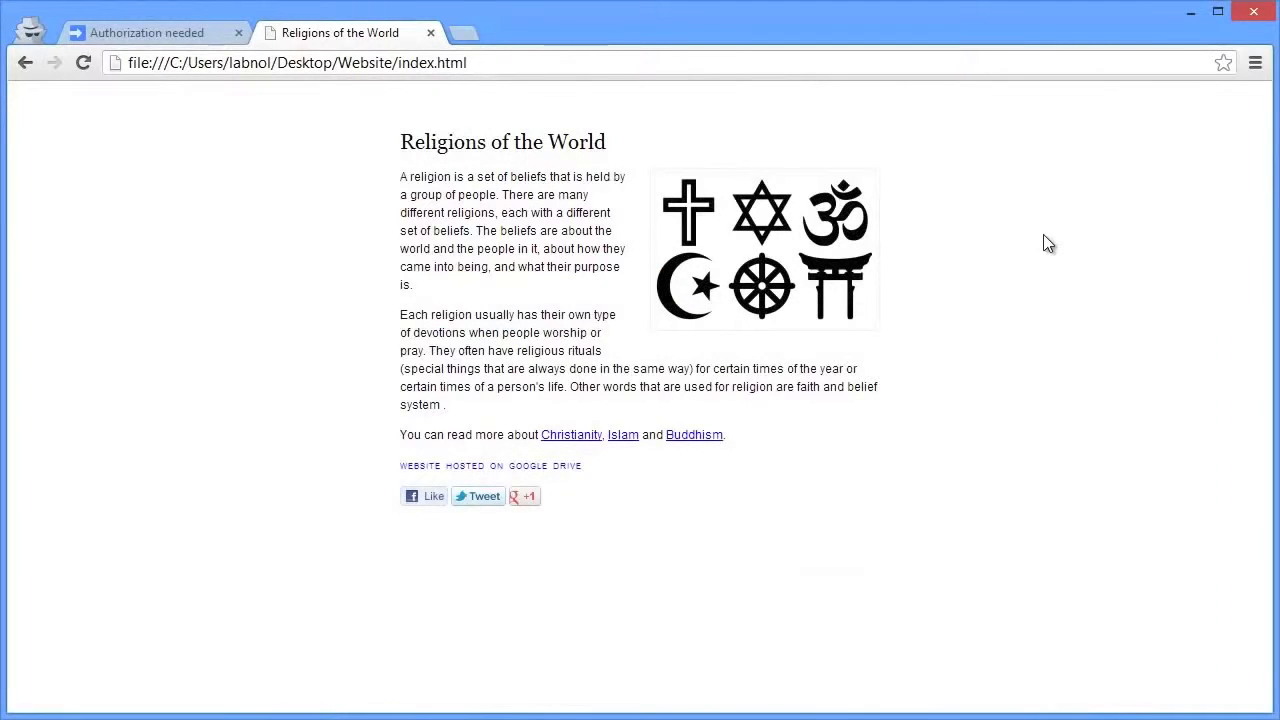
{"action": "mouse_move", "coordinate": [621, 409]}
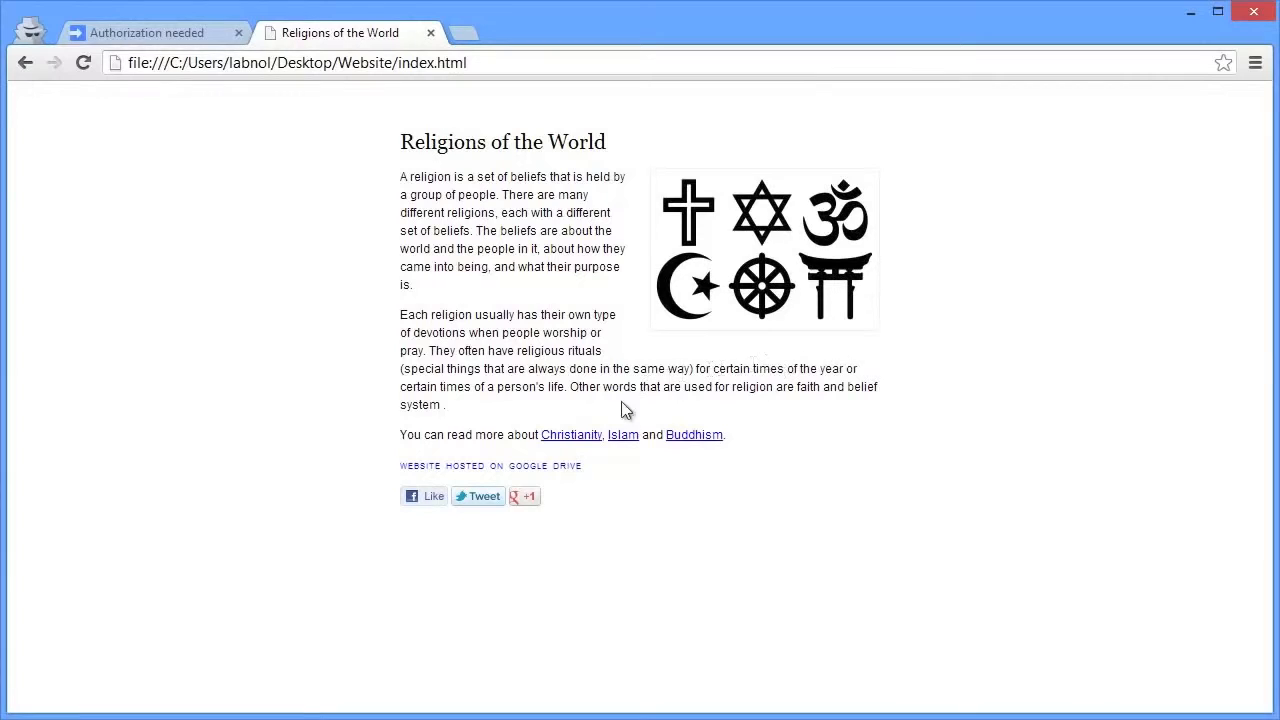
{"action": "mouse_move", "coordinate": [572, 434]}
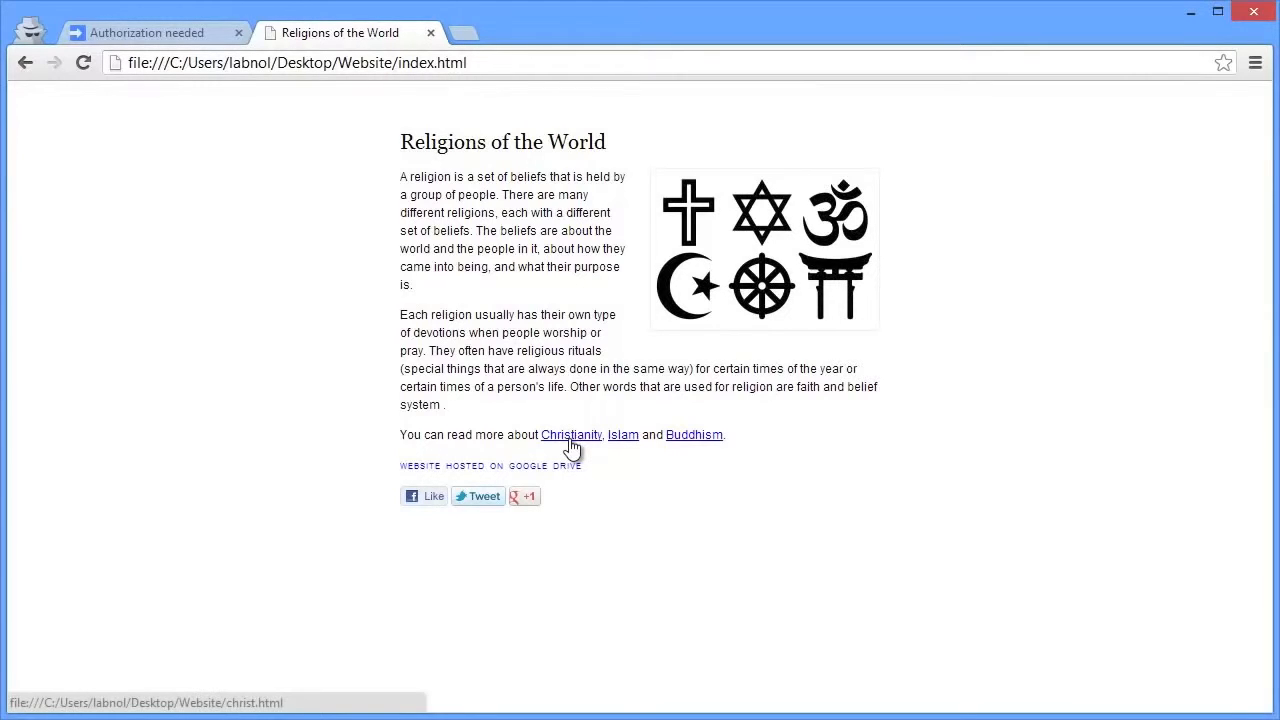
{"action": "left_click", "coordinate": [571, 434]}
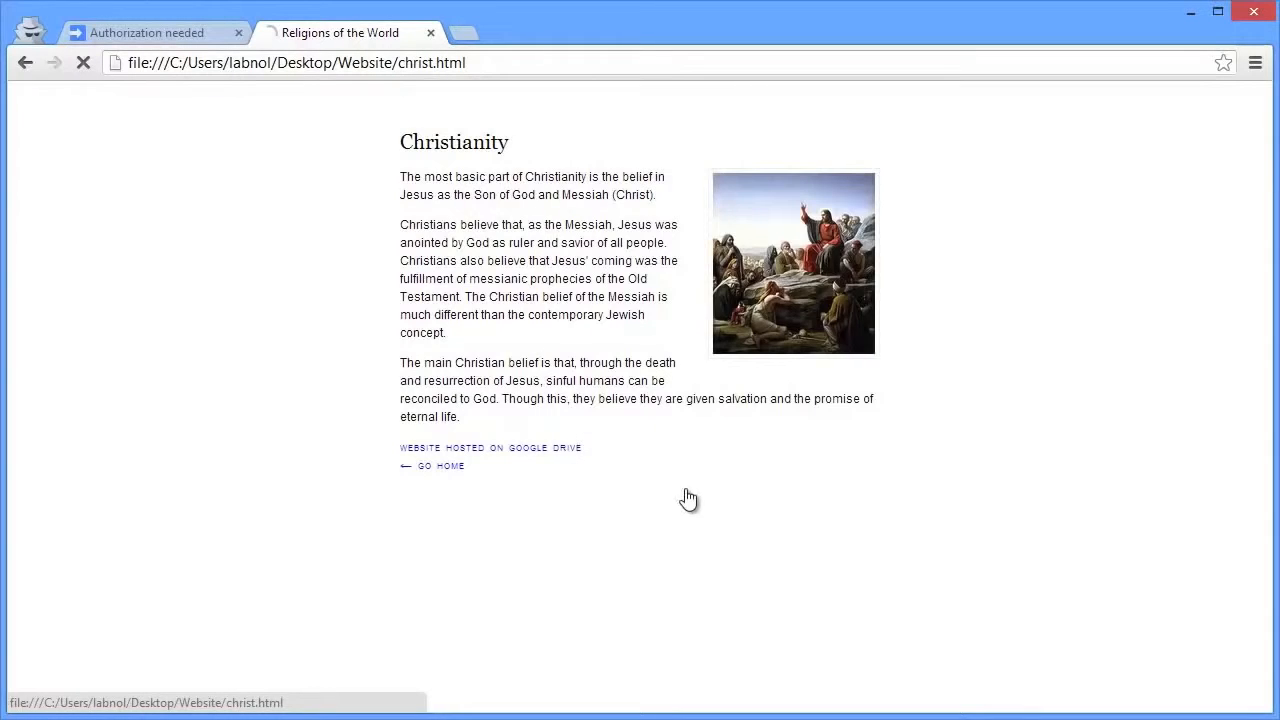
{"action": "left_click", "coordinate": [440, 465]}
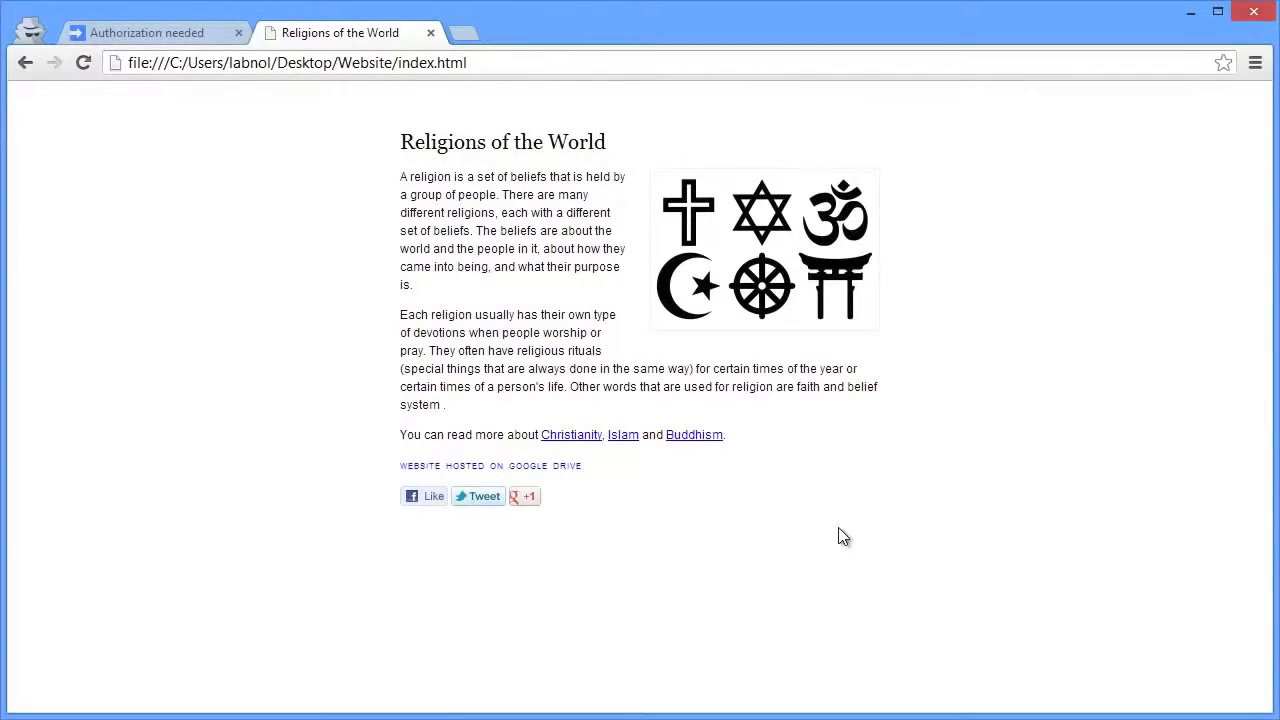
{"action": "mouse_move", "coordinate": [792, 555]}
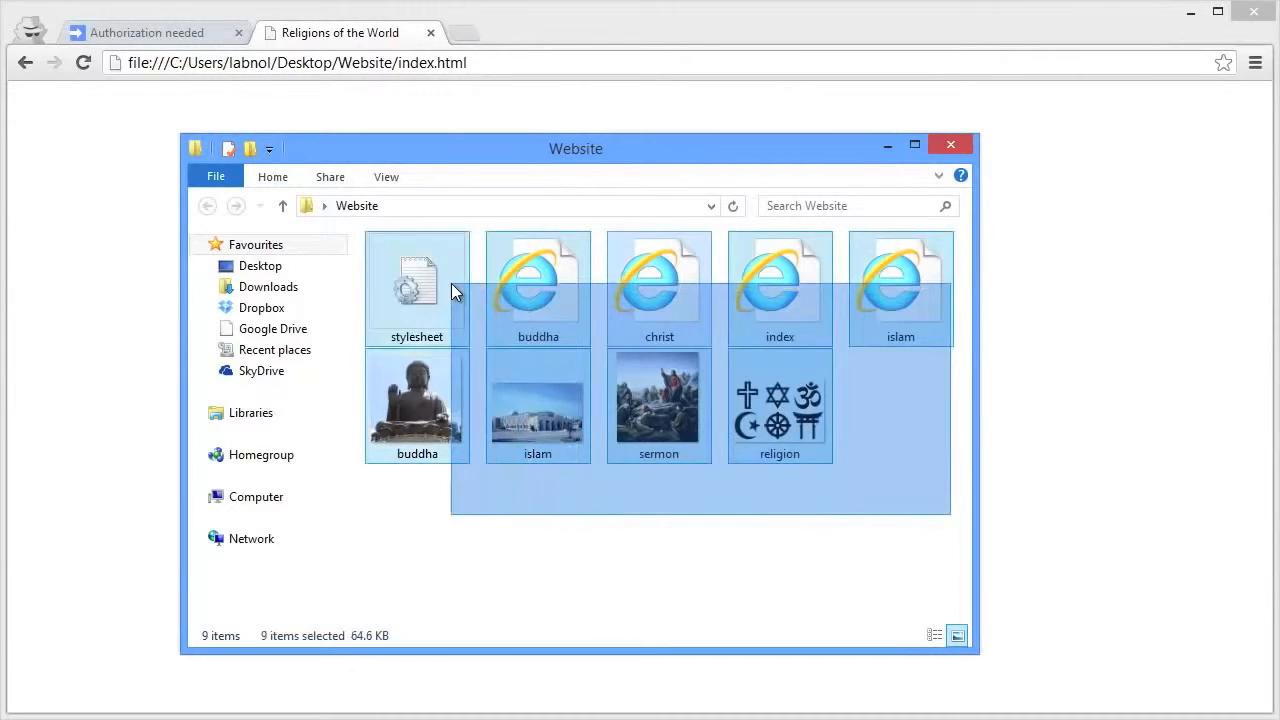
Right-click the nine selected Website files to bring up the compression actions
{"action": "right_click", "coordinate": [455, 290]}
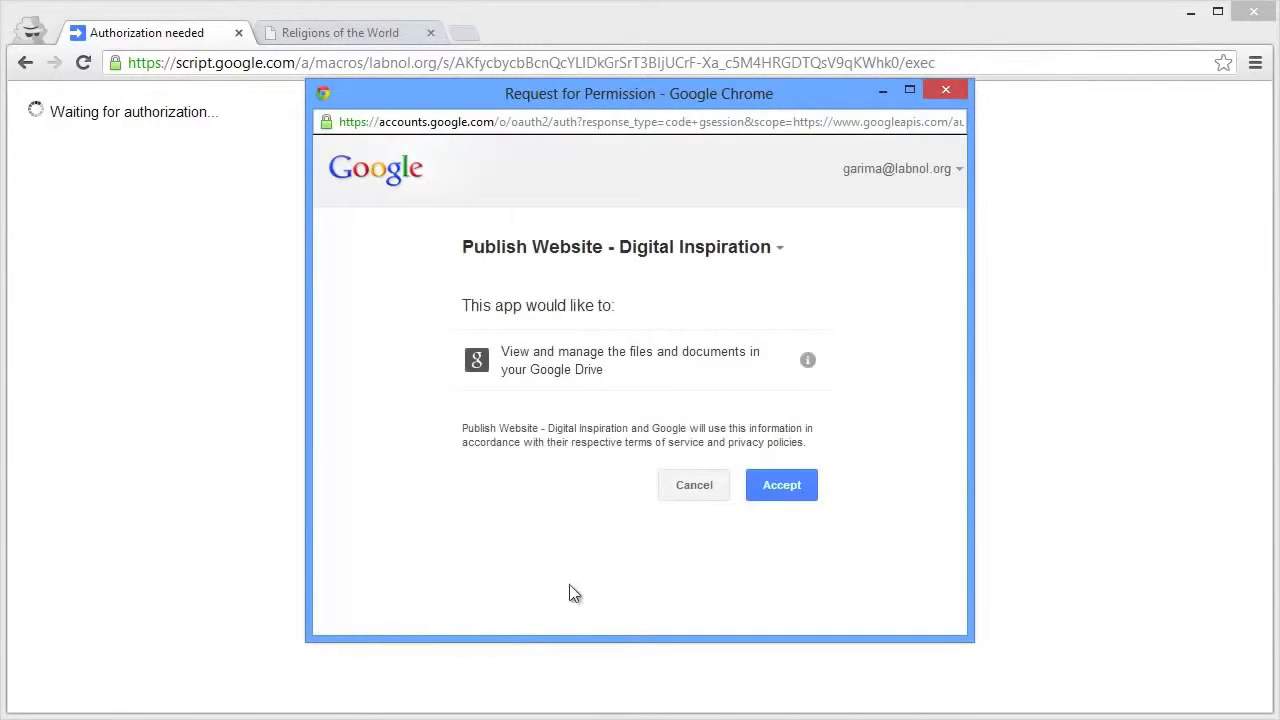
Accept the Request for Permission to let Publish Website access Google Drive
{"action": "left_click", "coordinate": [781, 485]}
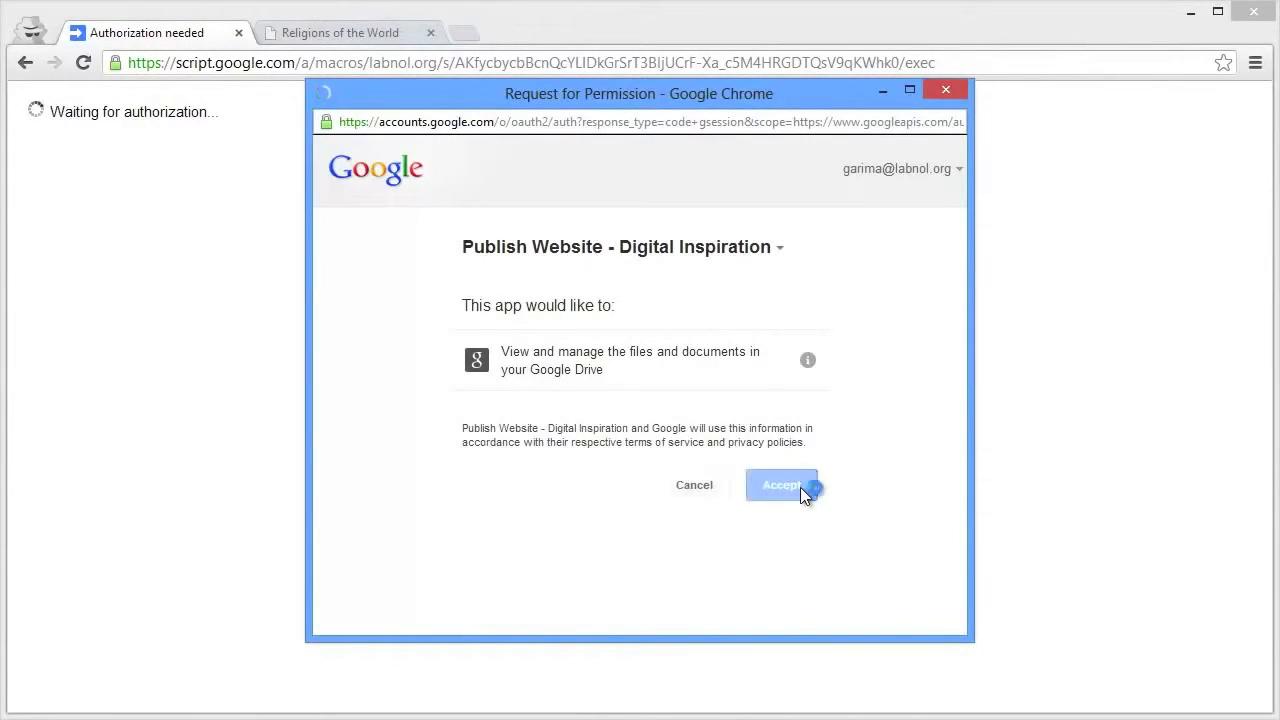
{"action": "left_click", "coordinate": [783, 485]}
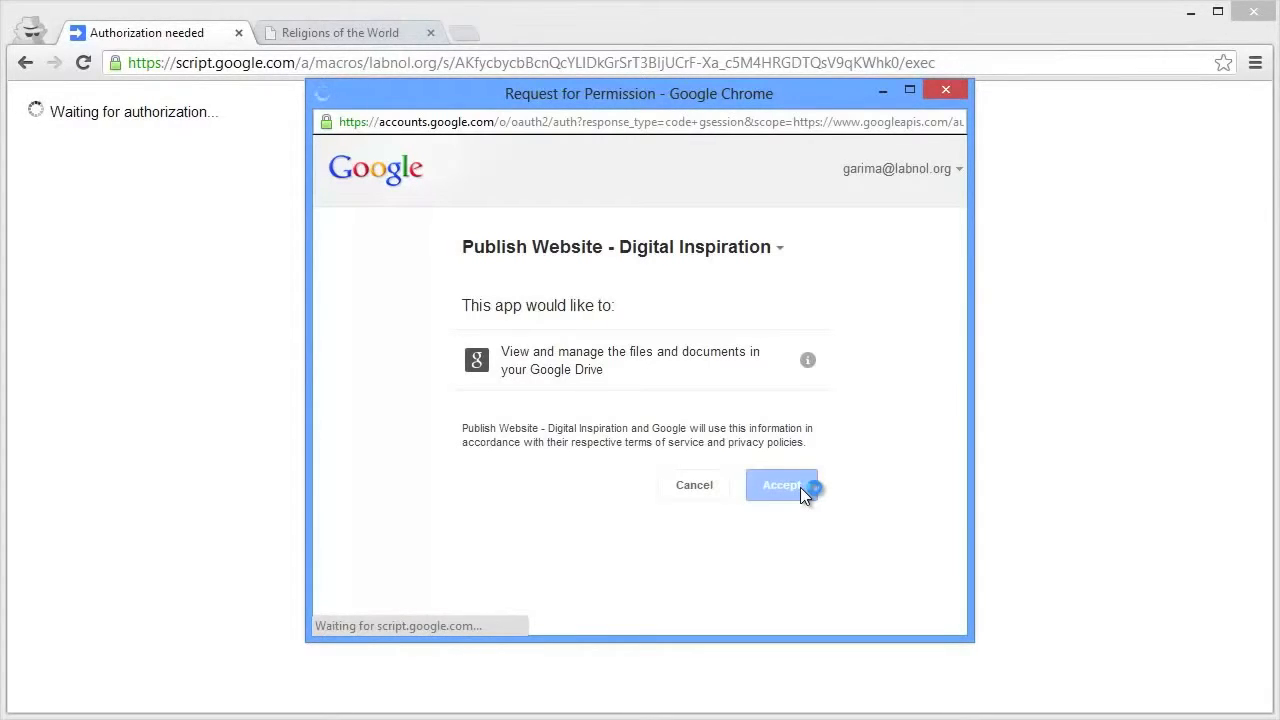
{"action": "left_click", "coordinate": [783, 485]}
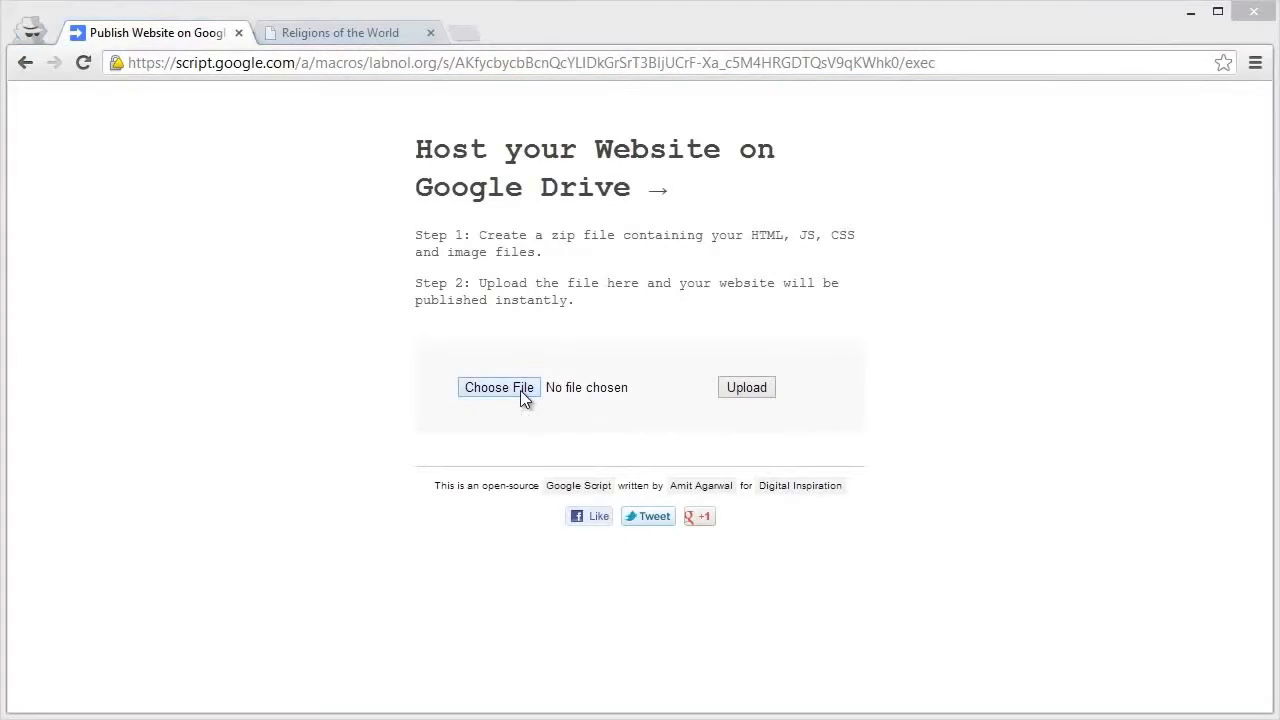
Choose website.zip and upload it to Google Drive
{"action": "left_click", "coordinate": [499, 387]}
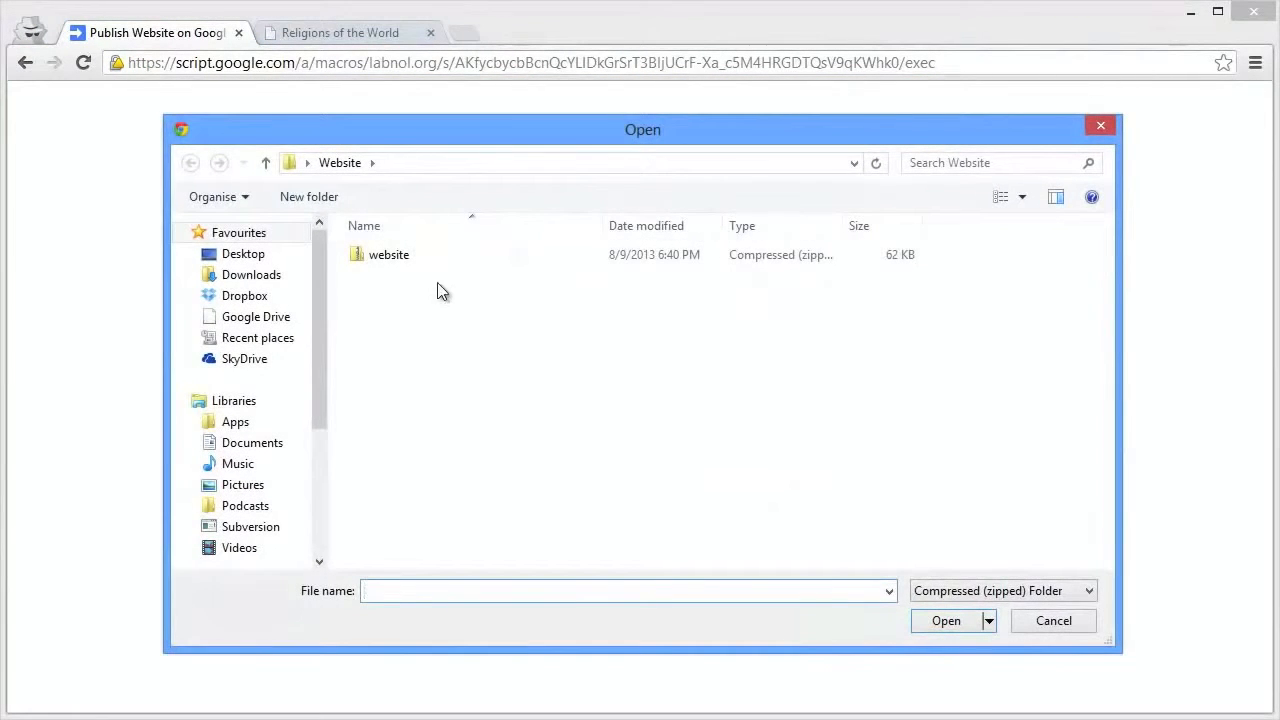
{"action": "left_click", "coordinate": [389, 254]}
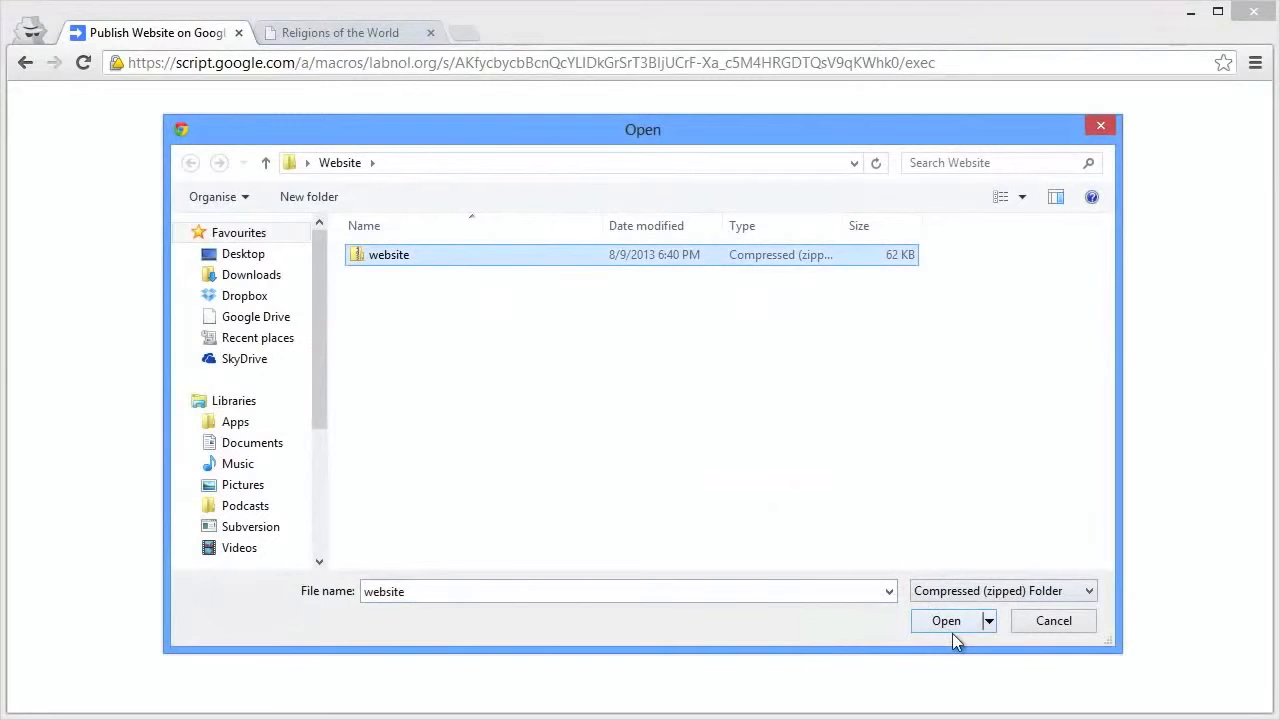
{"action": "left_click", "coordinate": [945, 620]}
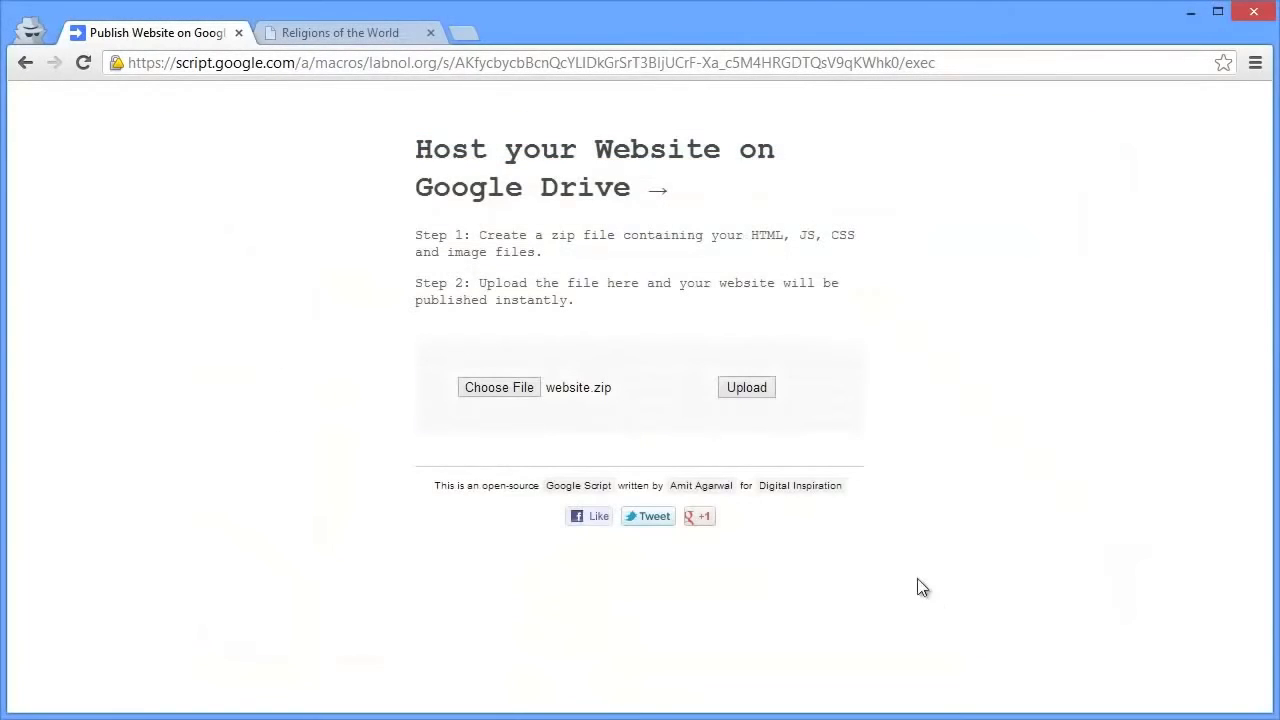
{"action": "left_click", "coordinate": [746, 387]}
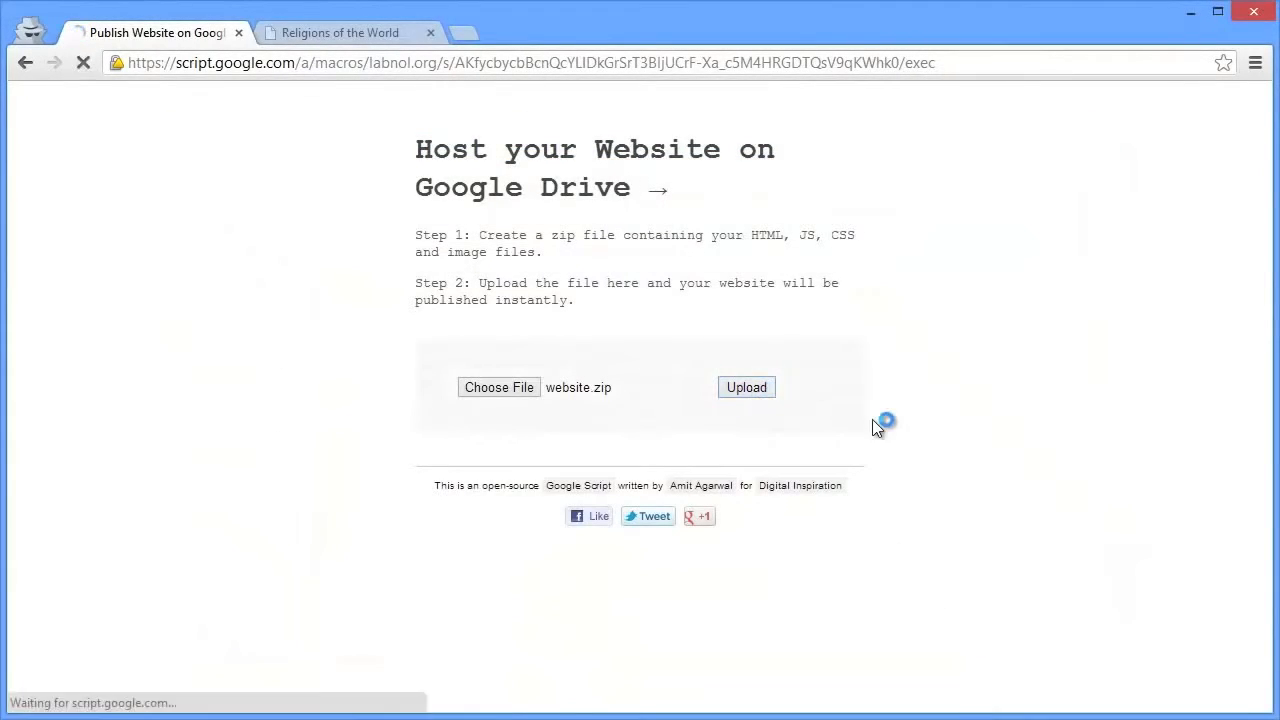
{"action": "left_click", "coordinate": [746, 387]}
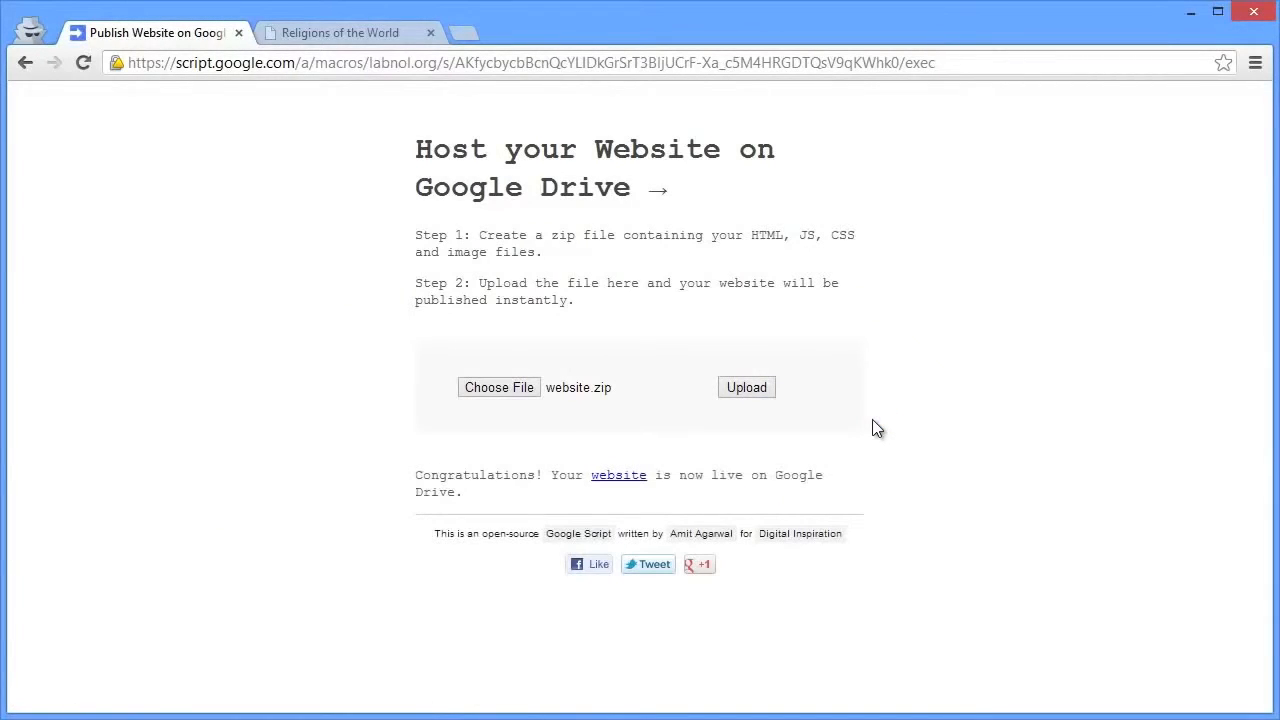
{"action": "mouse_move", "coordinate": [890, 434]}
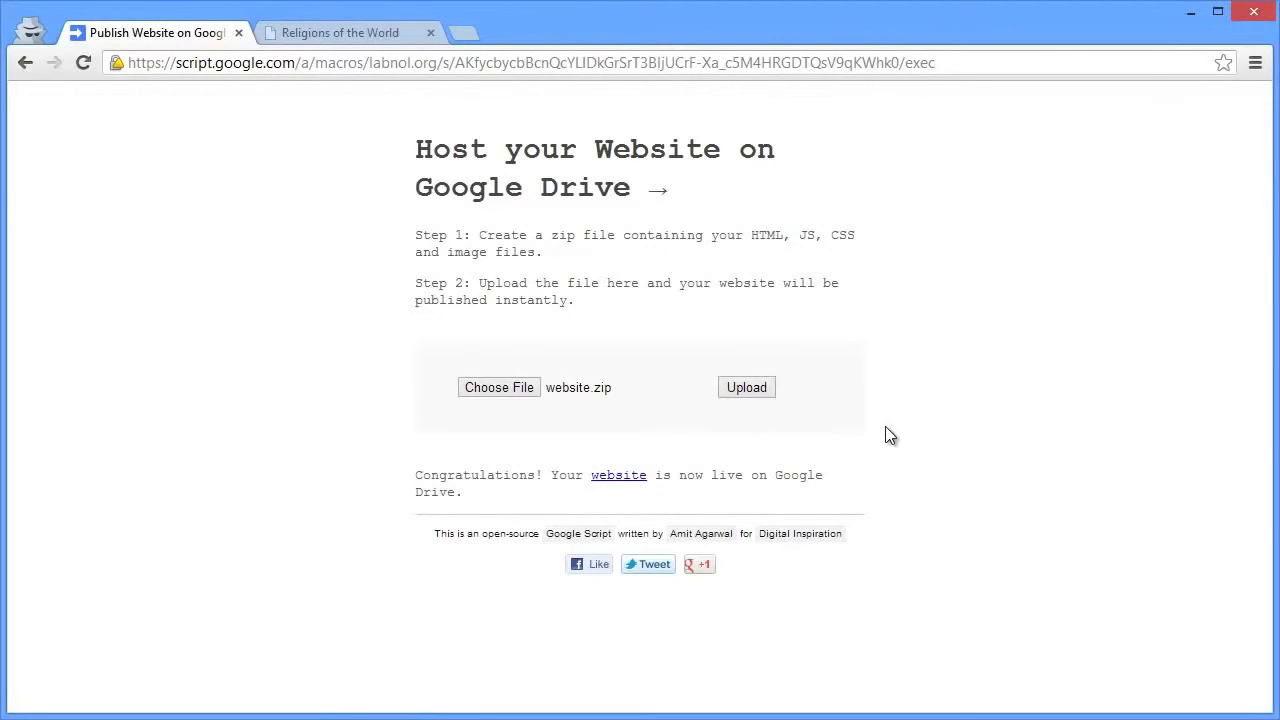
{"action": "mouse_move", "coordinate": [618, 475]}
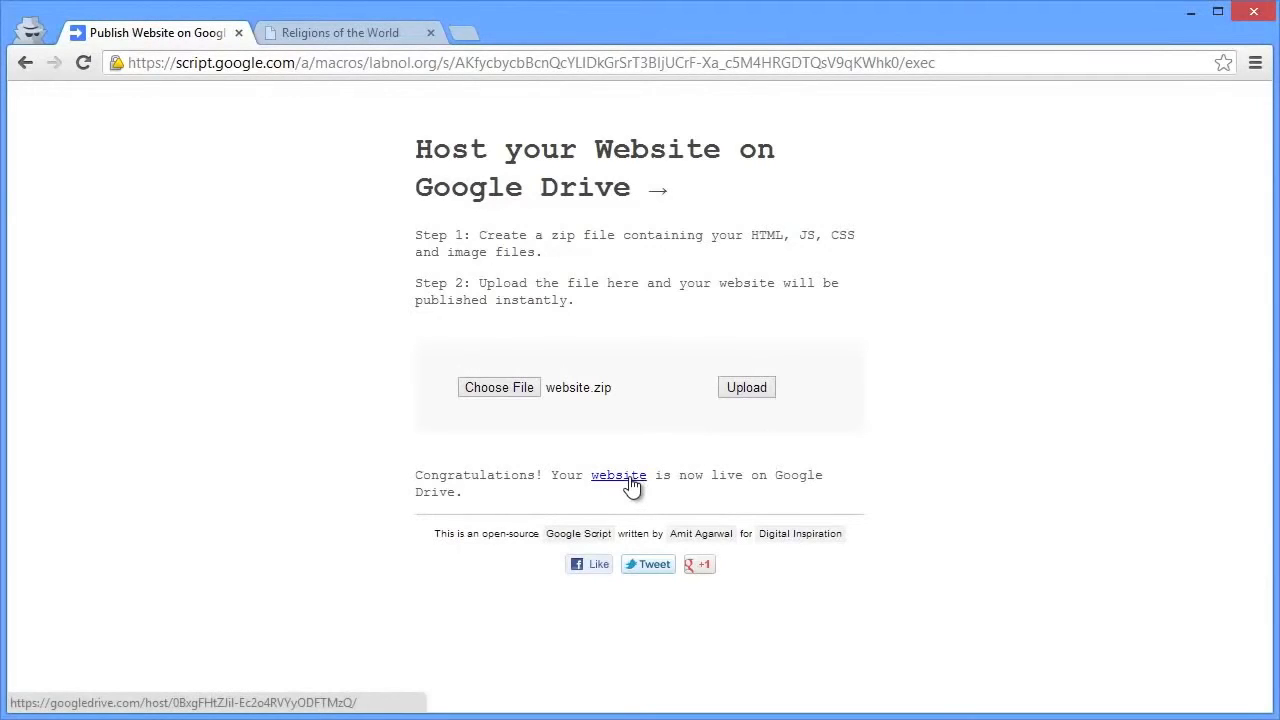
Open the published Religions of the World site from the congratulations link
{"action": "left_click", "coordinate": [618, 475]}
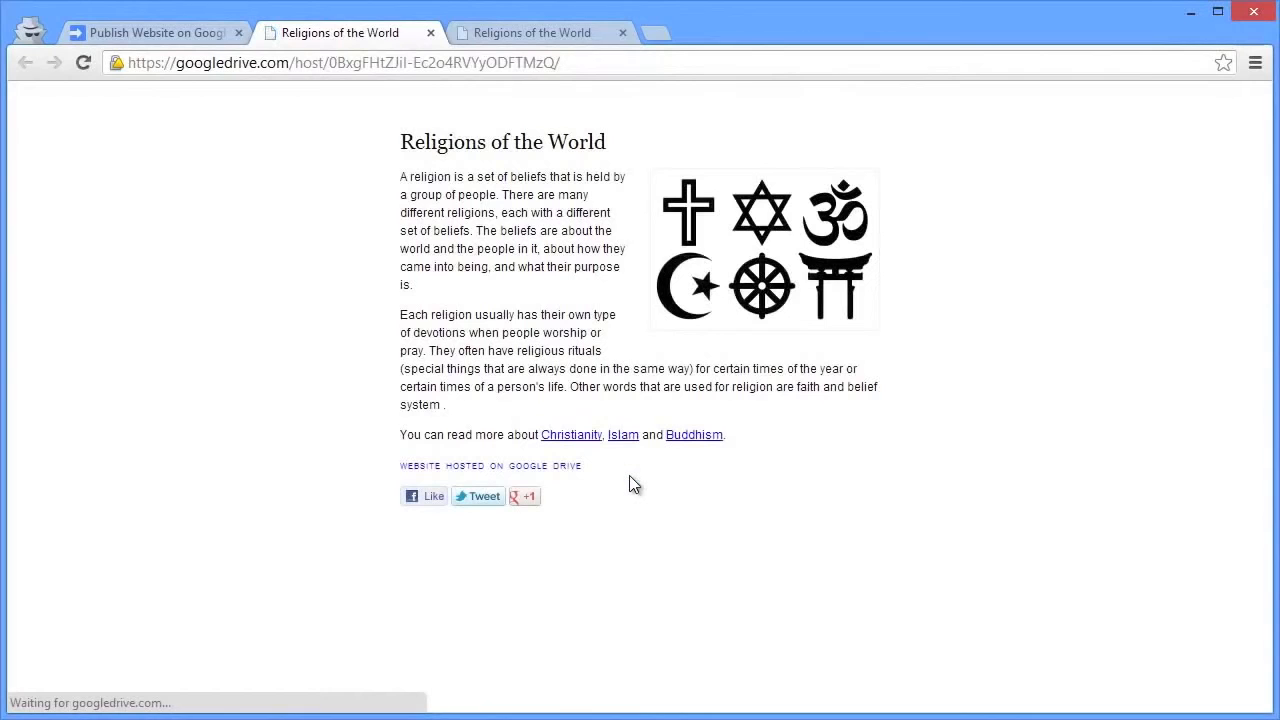